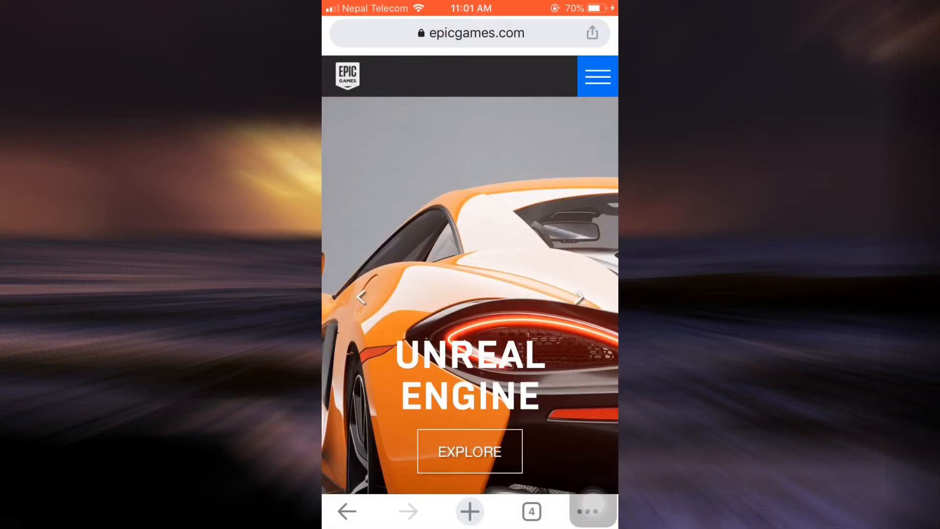
Reveal the Epic Games homepage's hamburger menu listing Store, News, Help and Sign In
left_click(476, 33)
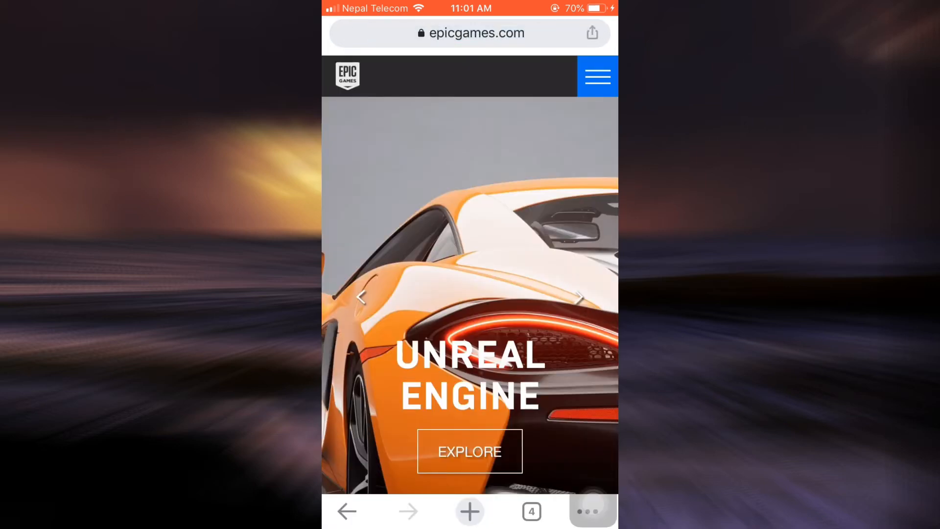
scroll("down", 3)
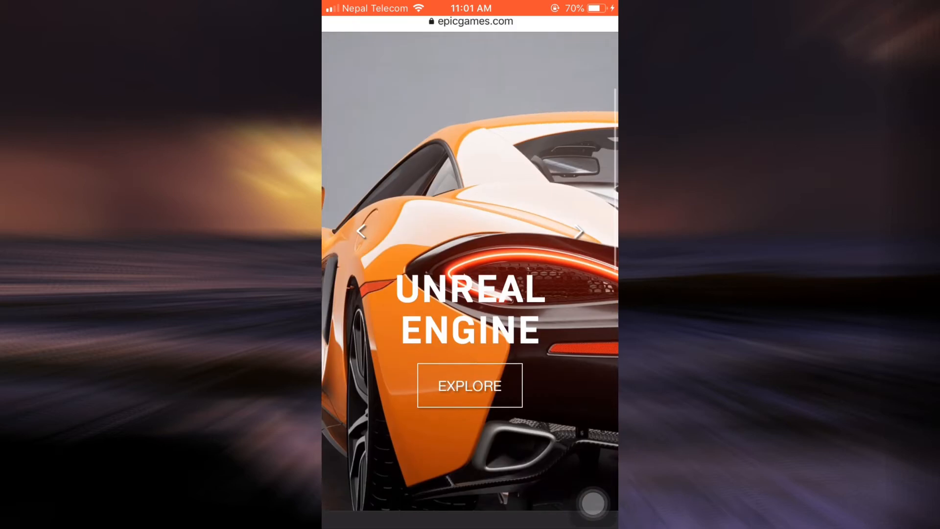
scroll("down", 3)
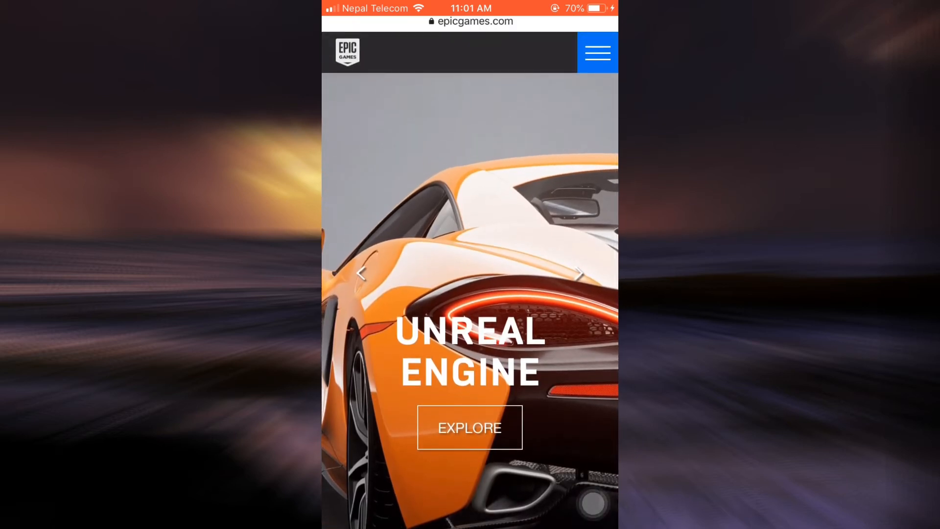
left_click(598, 51)
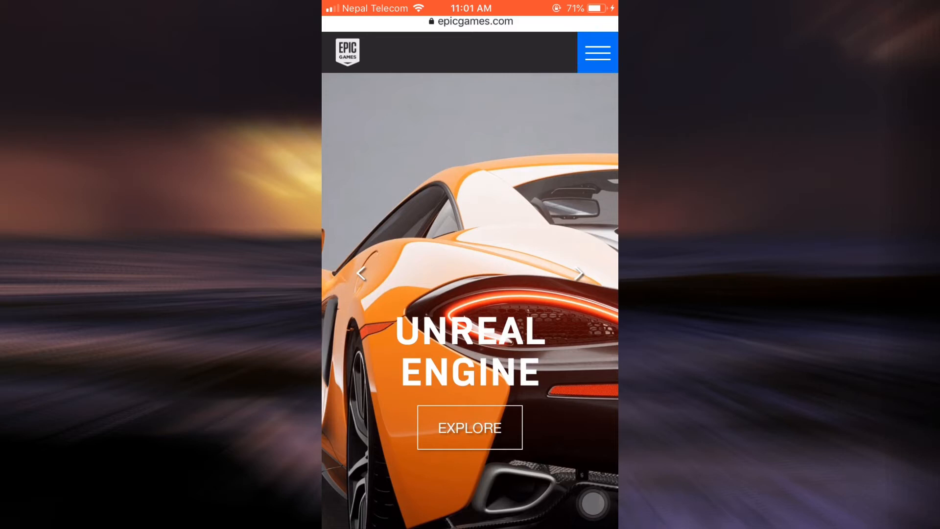
left_click(597, 51)
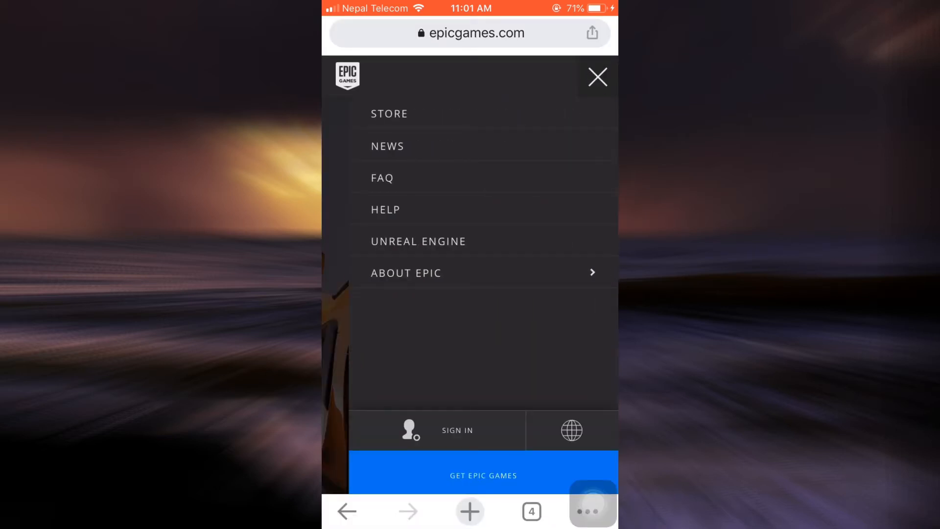
Reach the sign-in page listing Epic Games, Facebook, Google and PlayStation options
left_click(435, 431)
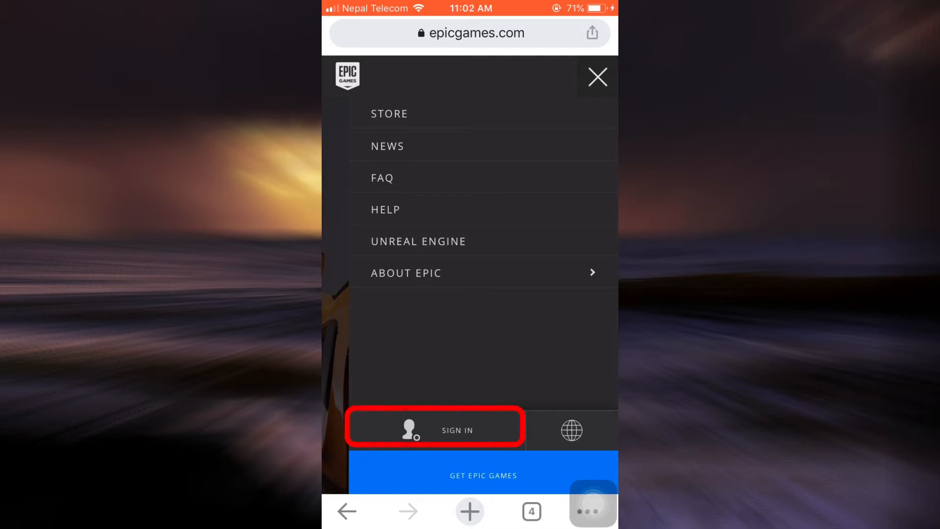
left_click(434, 430)
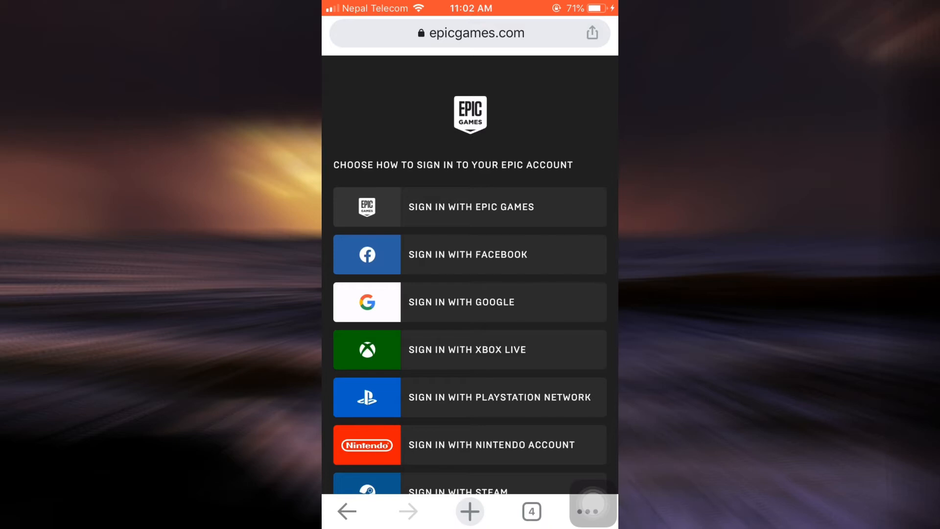
Choose Epic Games sign-in and go to Forgot Your Password to reach the reset page
left_click(470, 207)
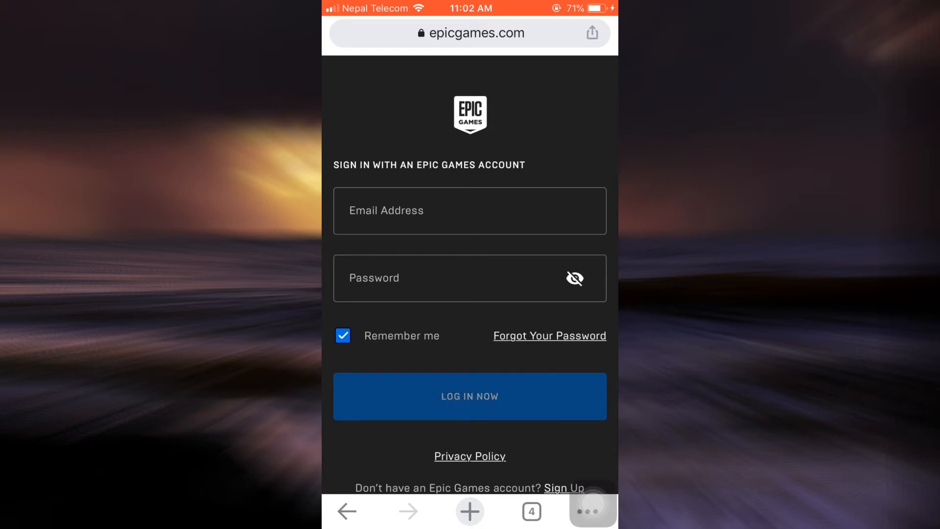
left_click(549, 335)
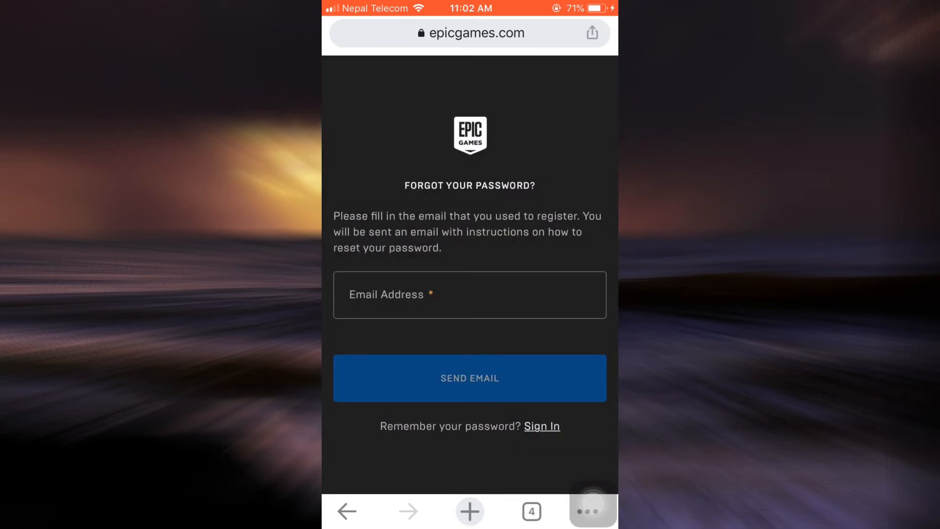
Enter the registered email address and send the password reset email
left_click(470, 293)
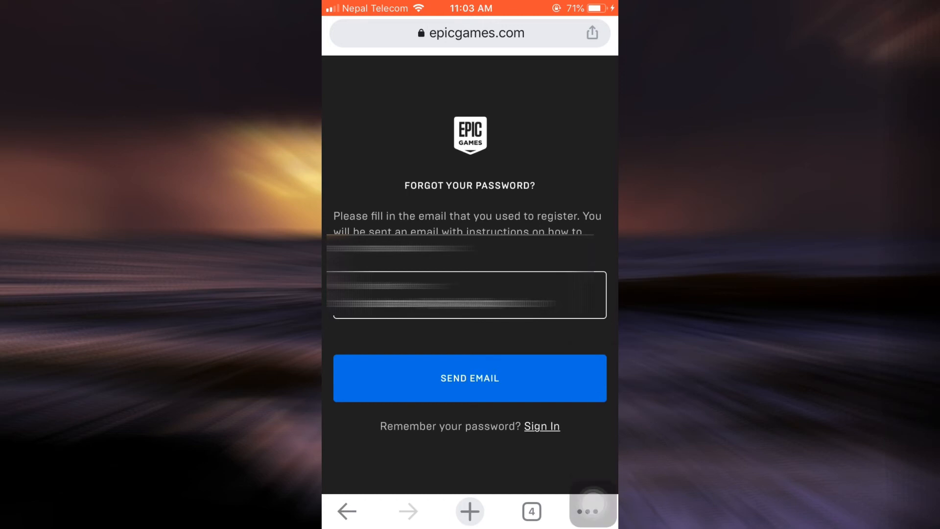
left_click(470, 378)
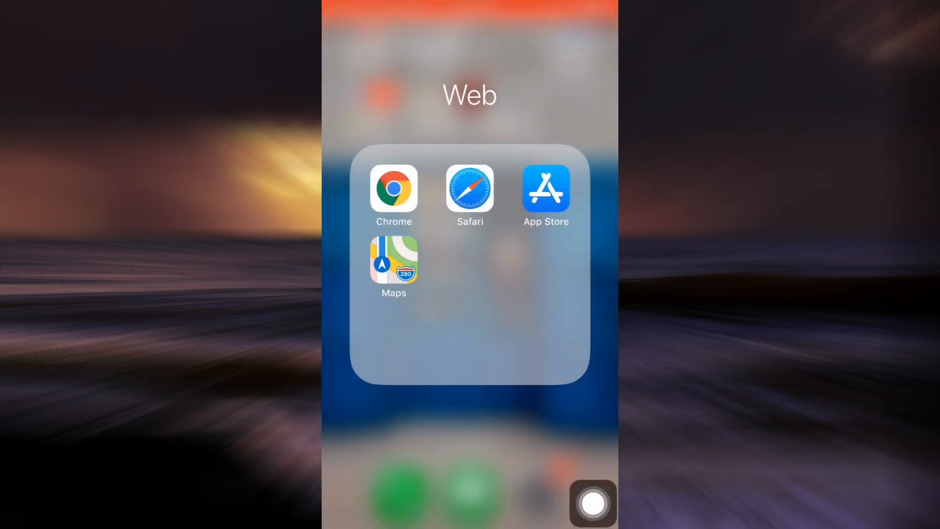
From Gmail's Password Reset Instructions email, follow RESET PASSWORD to the Reset Your Password page
scroll("left", 3)
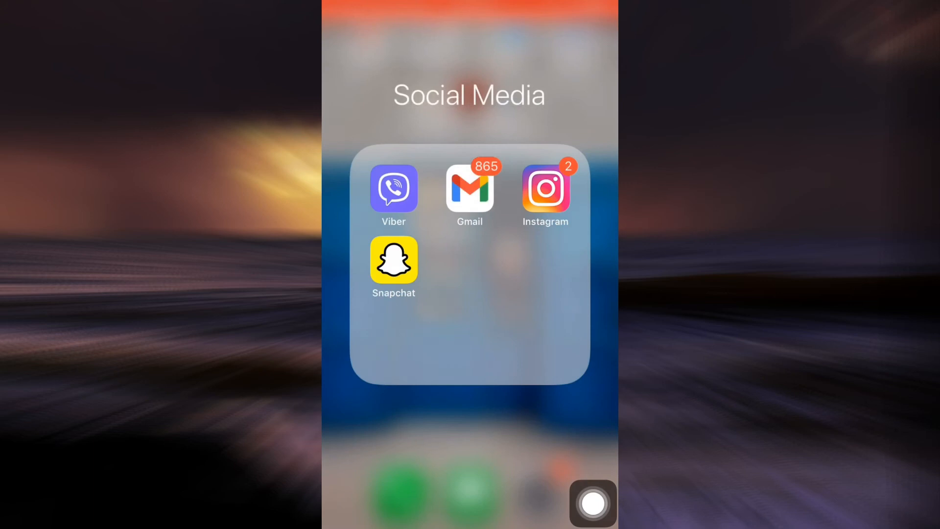
left_click(469, 187)
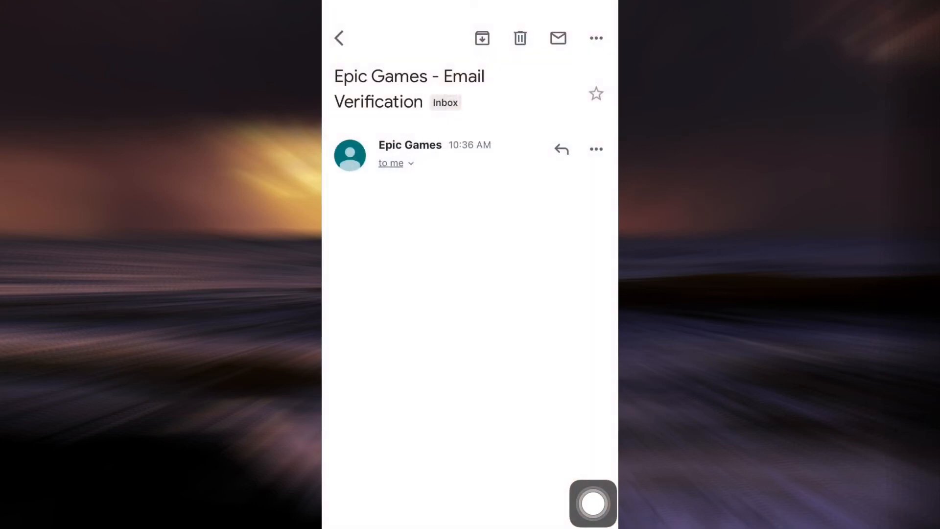
left_click(339, 39)
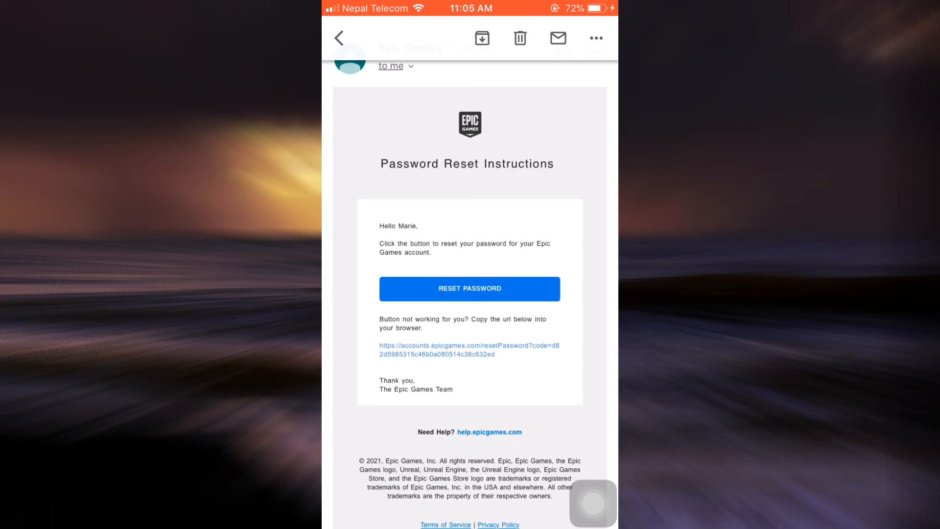
left_click(470, 288)
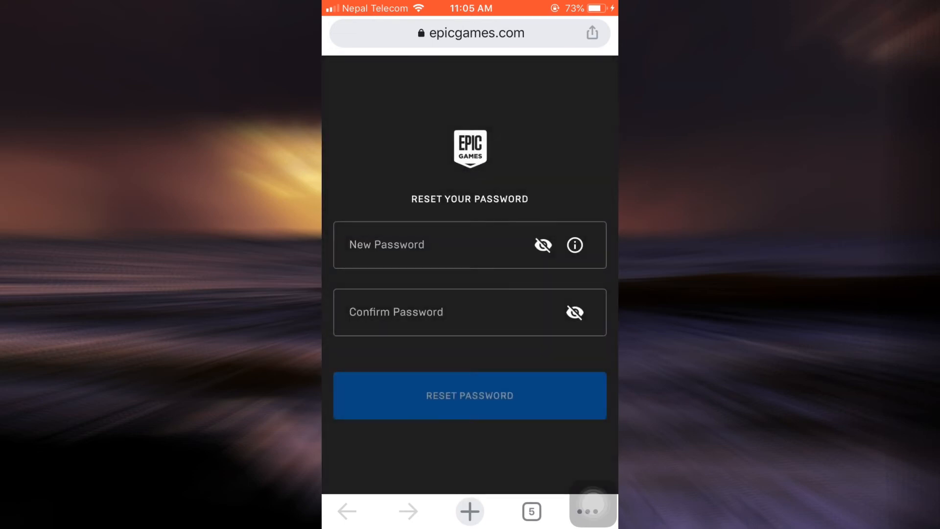
Fill New Password and Confirm Password, then submit so the reset is reported successful
left_click(435, 245)
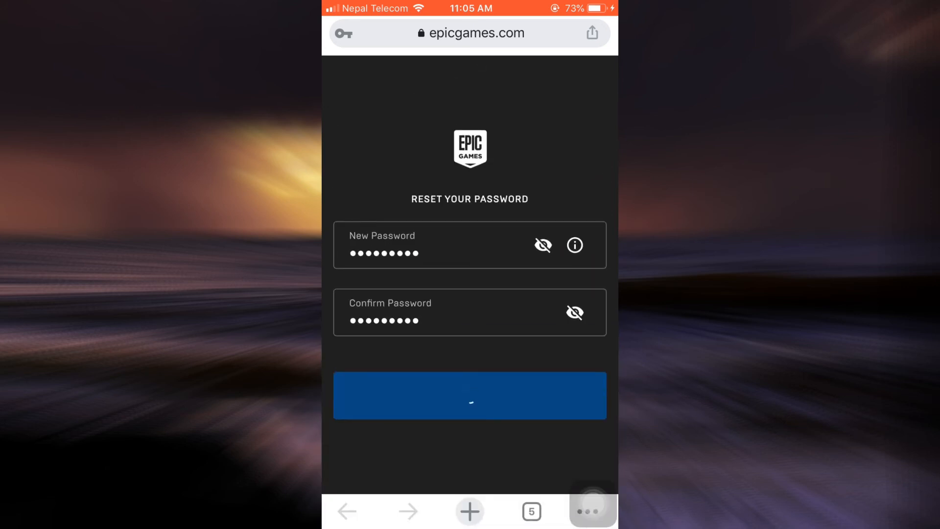
left_click(470, 396)
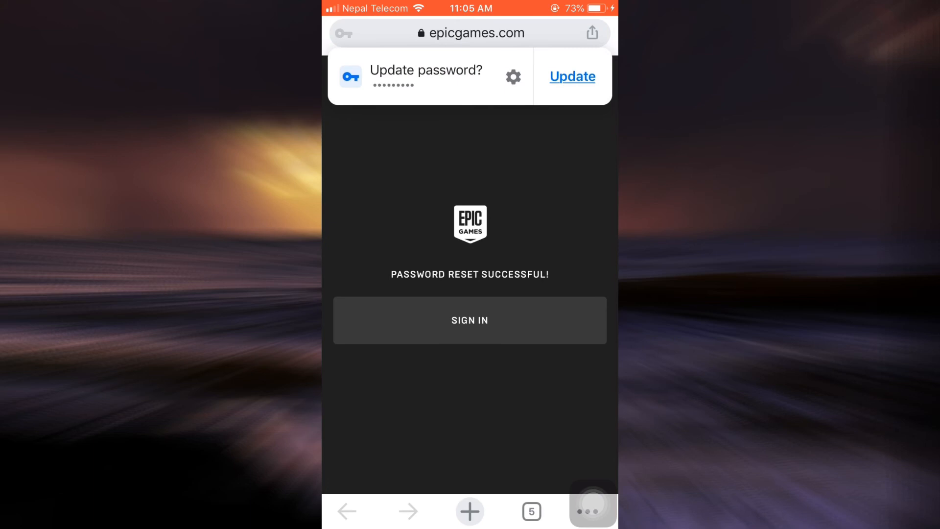
Log in with the new password and show the signed-in account via the site menu
left_click(469, 320)
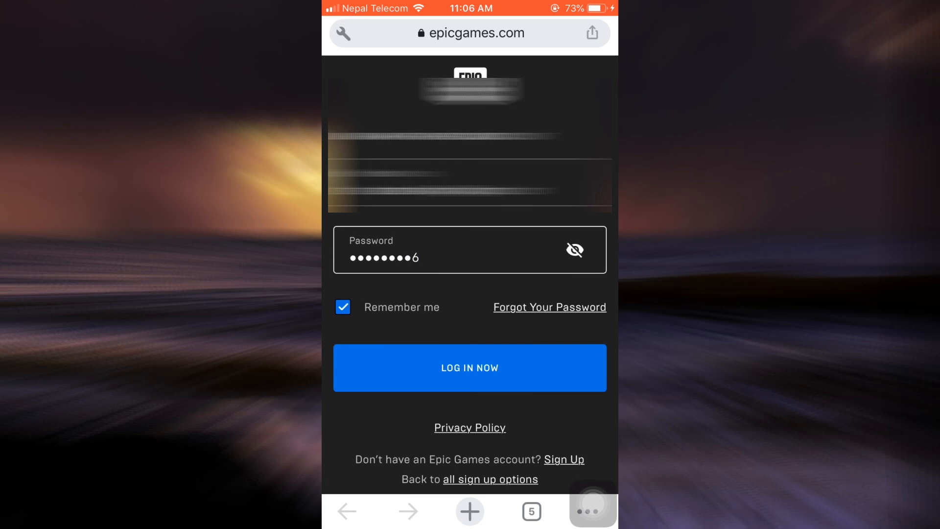
left_click(470, 367)
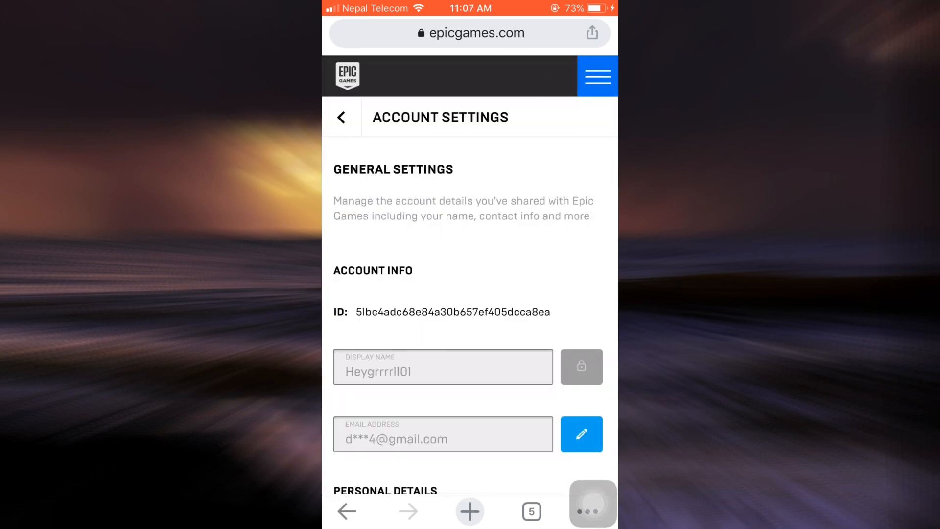
left_click(598, 77)
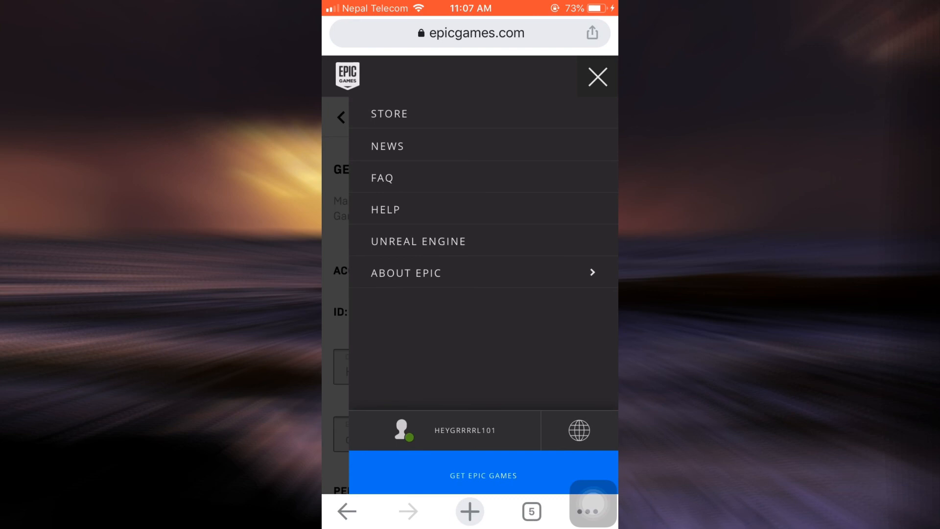